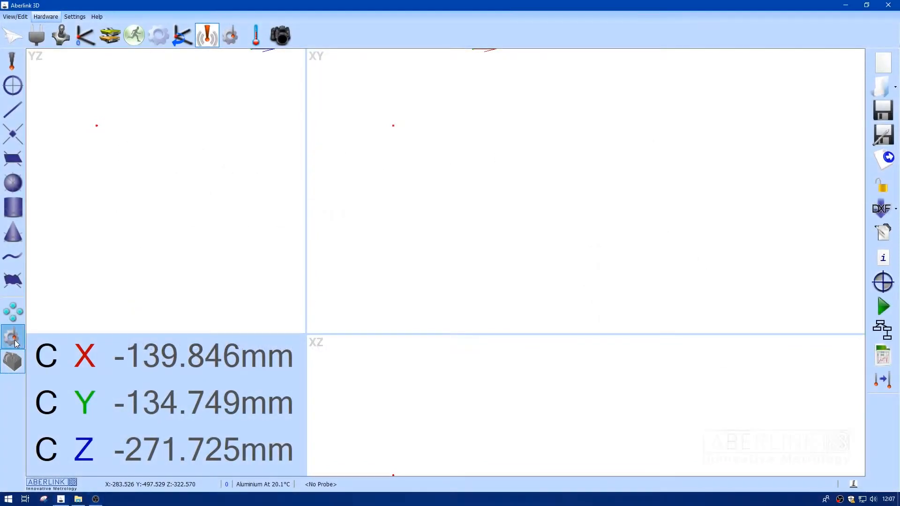
Build a new probe with magnetic probe plate at B45, TP20 Std Force module and 20mm Extension.
click(12, 337)
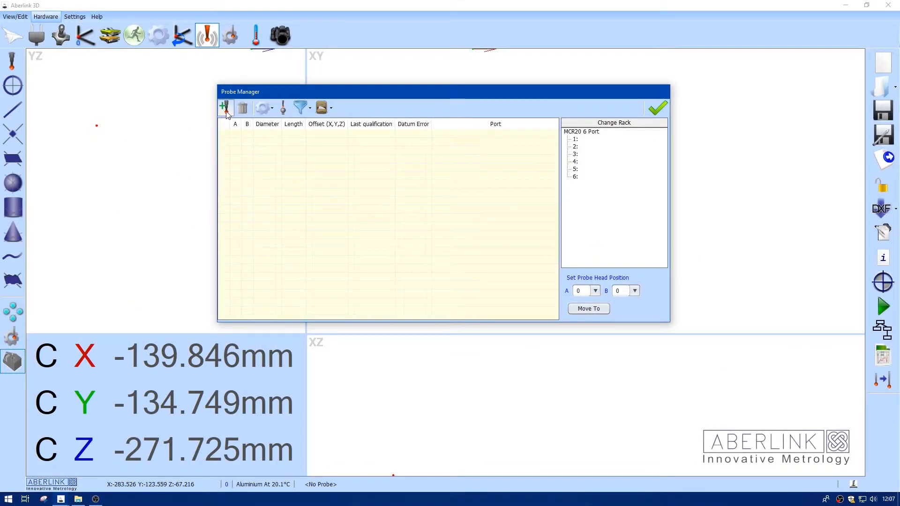
click(224, 107)
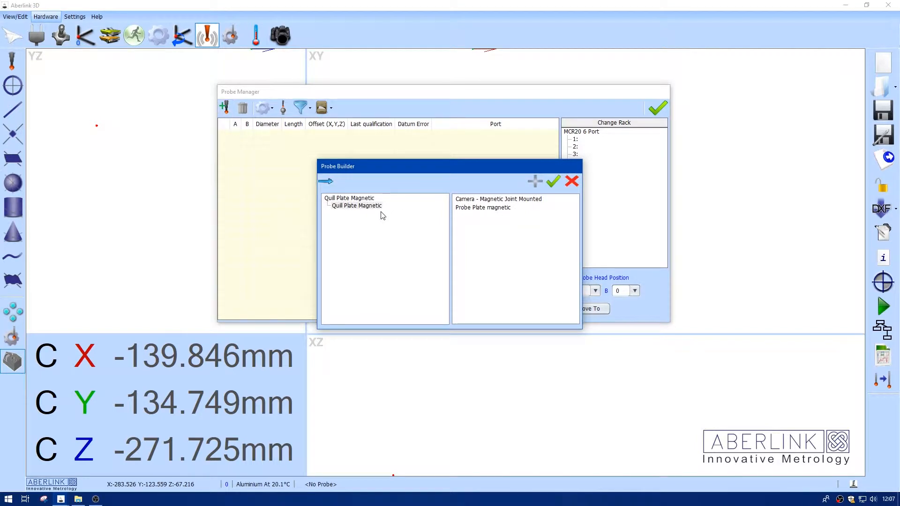
click(482, 207)
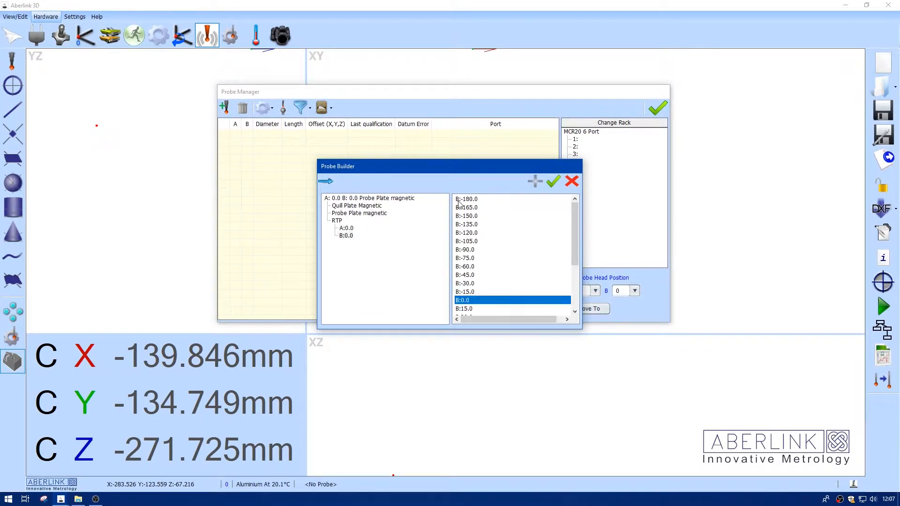
scroll(down, 3)
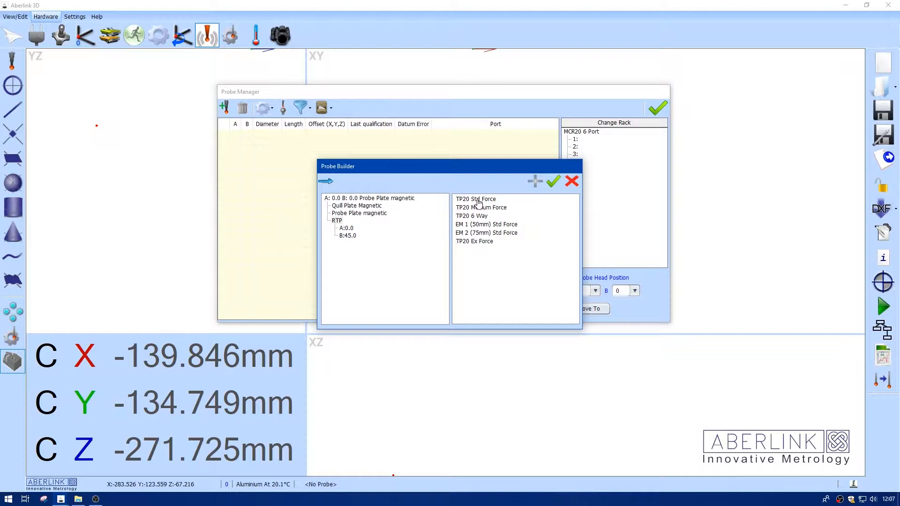
click(476, 199)
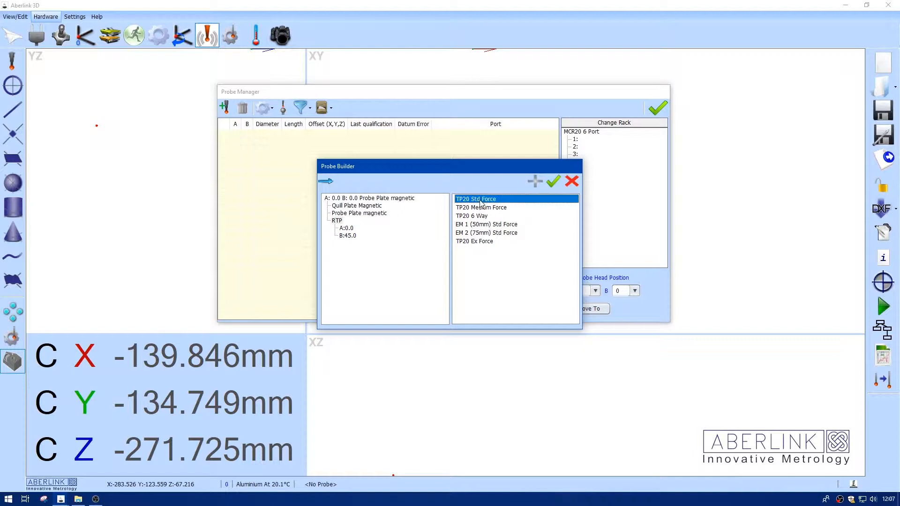
double_click(476, 199)
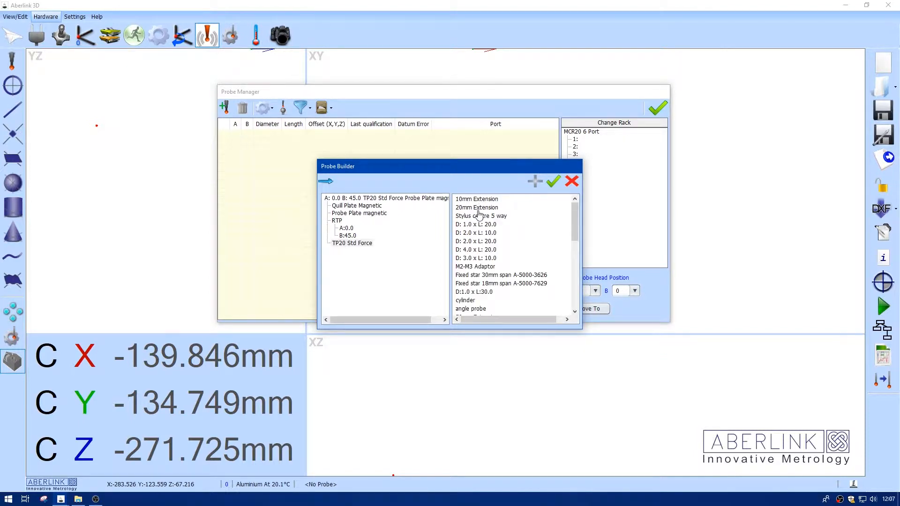
double_click(476, 207)
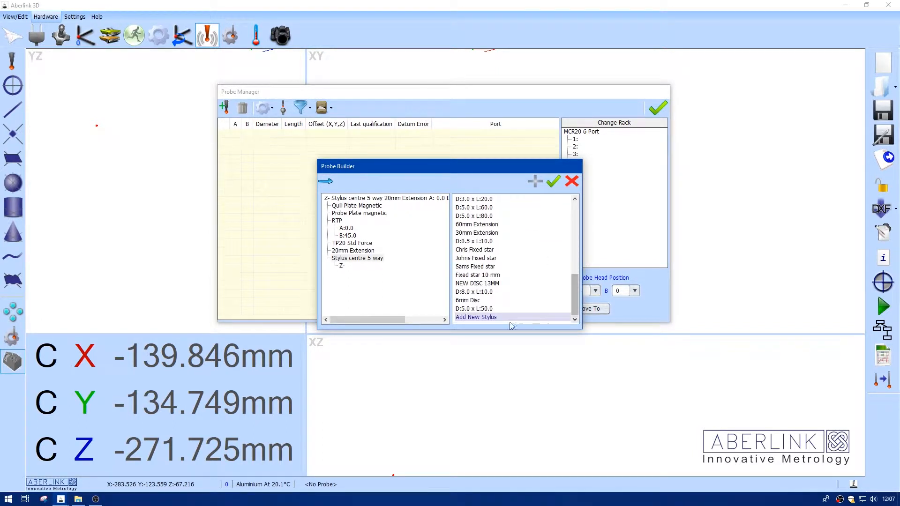
Create and attach a custom stylus '18mm disc' with diameter 18 and length 1 on Z-.
click(476, 317)
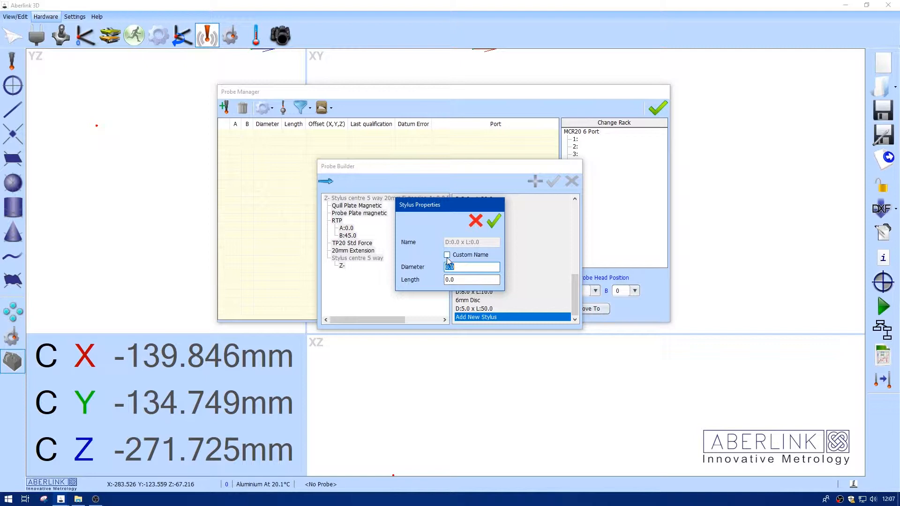
click(447, 255)
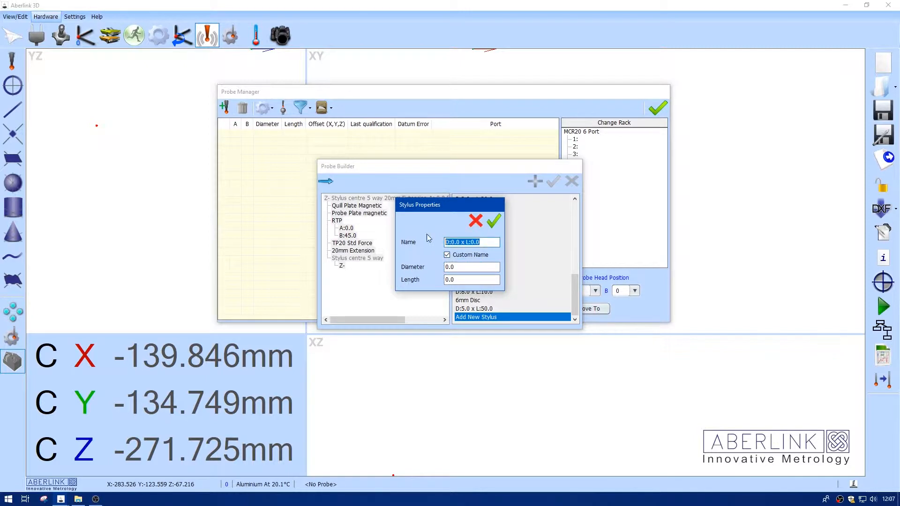
text(18mm disc)
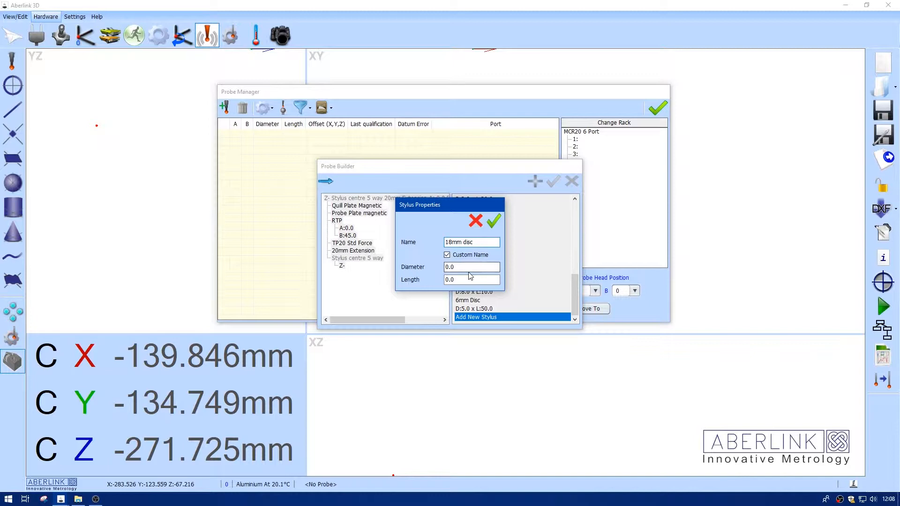
text(1)
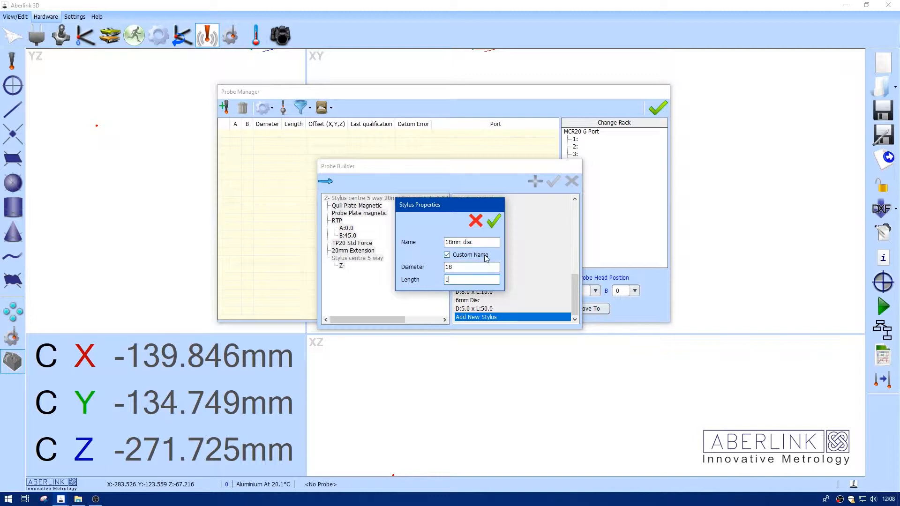
click(492, 220)
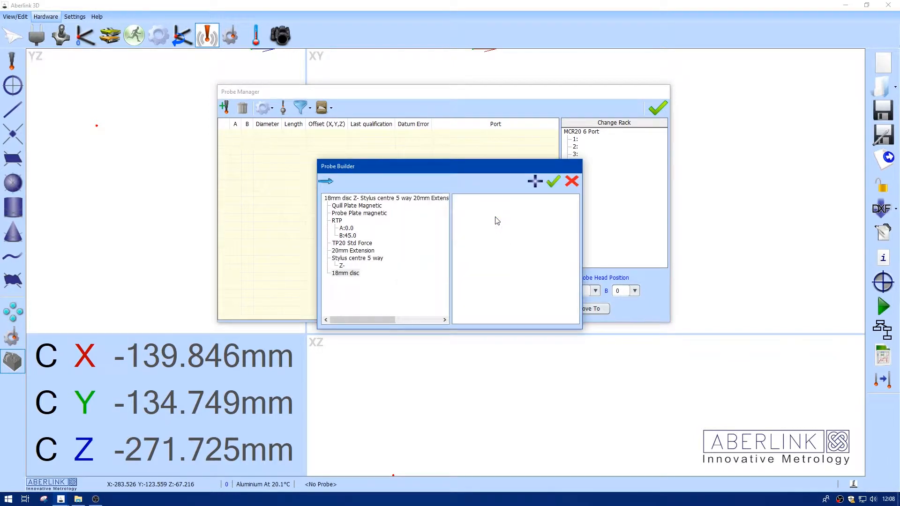
click(552, 182)
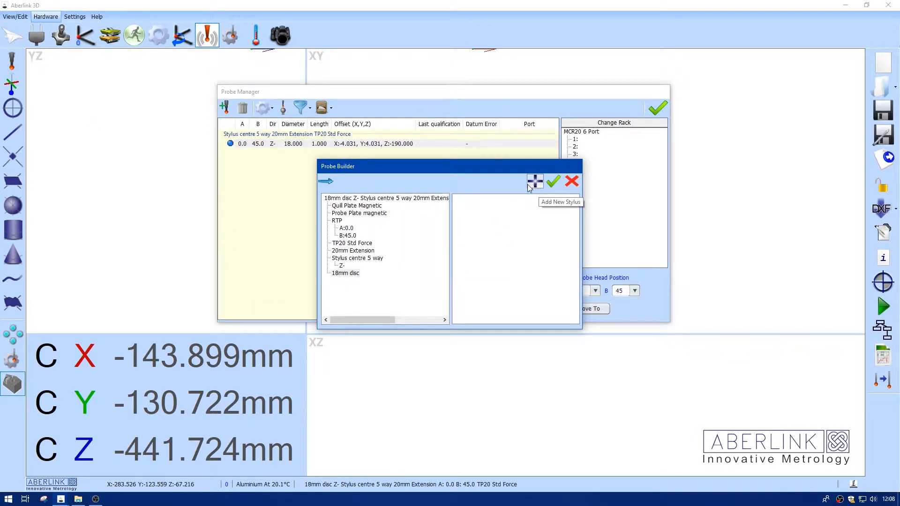
mouse_move(341, 258)
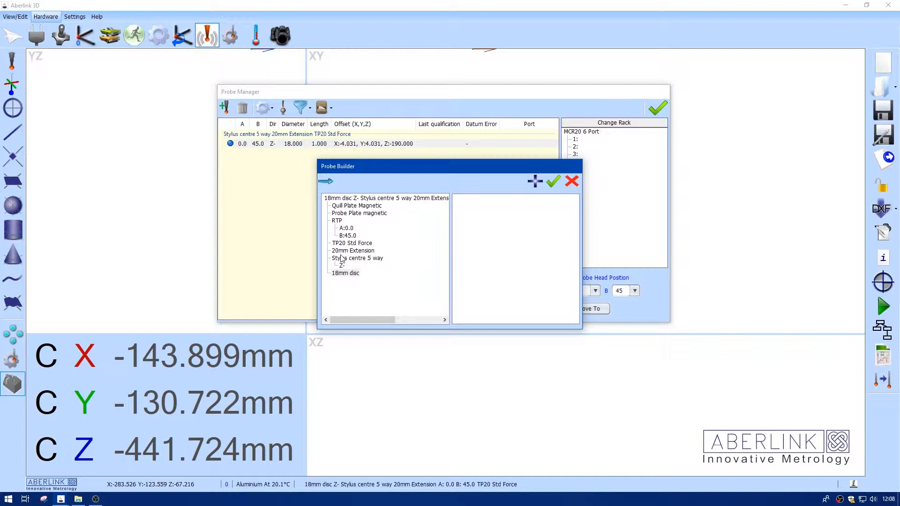
Fit the star centre with a 'stud (18mm disc)' stylus, diameter 3, length 8, and finish the probe.
click(342, 266)
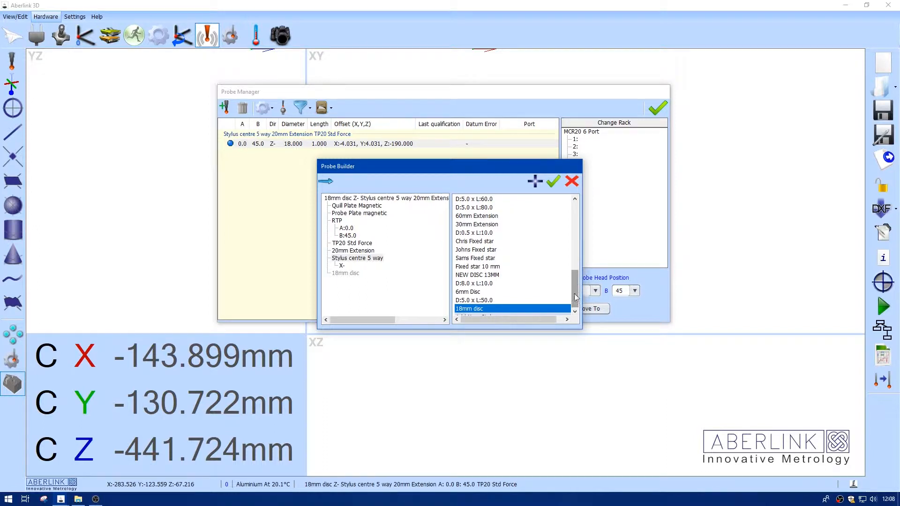
click(475, 317)
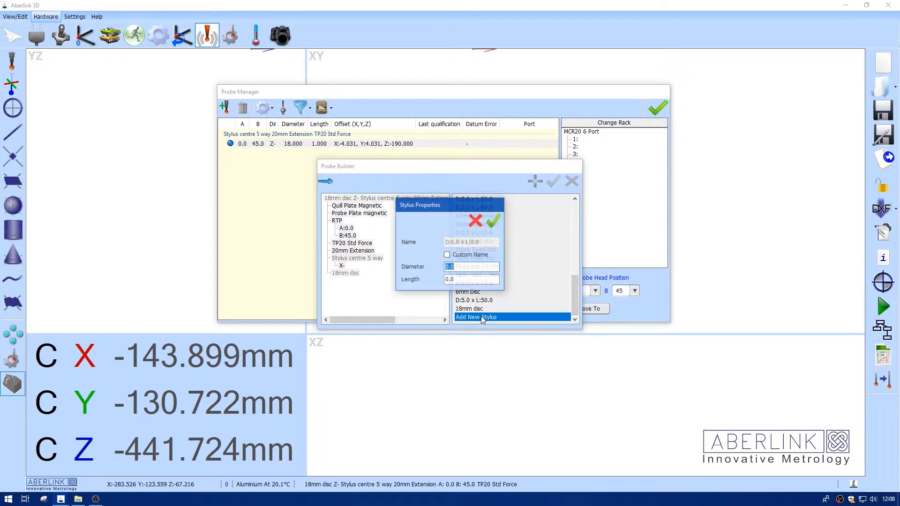
click(447, 255)
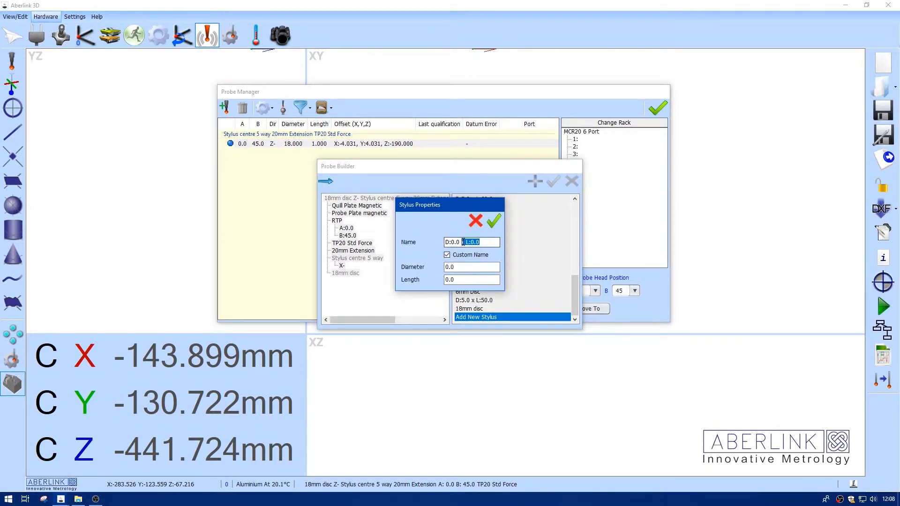
text(stud ()
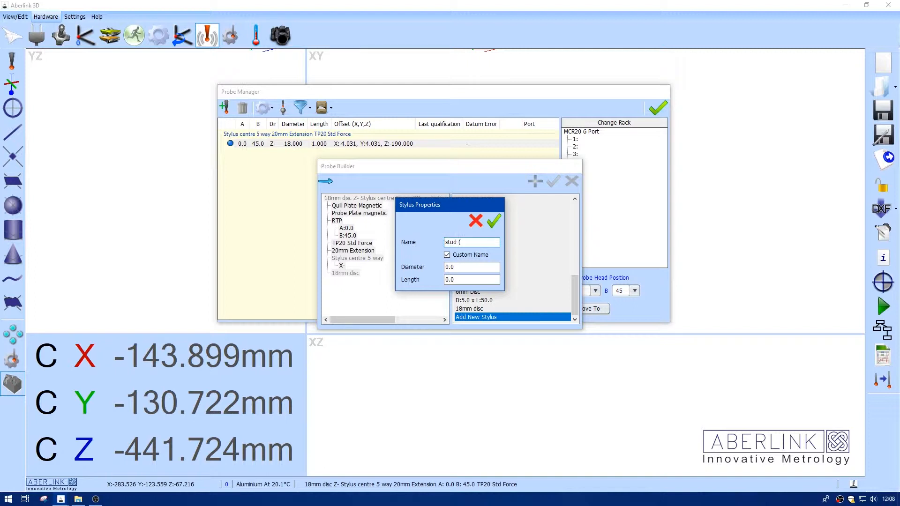
text(18mm disc))
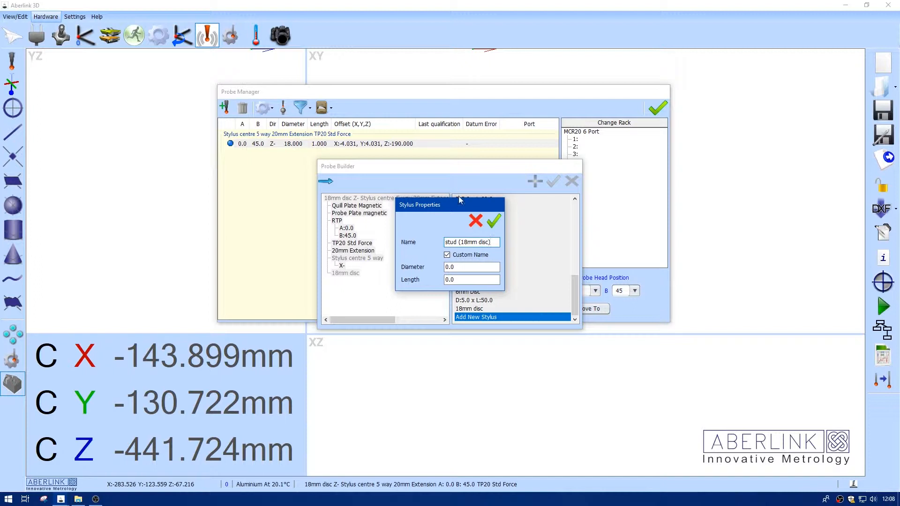
click(470, 266)
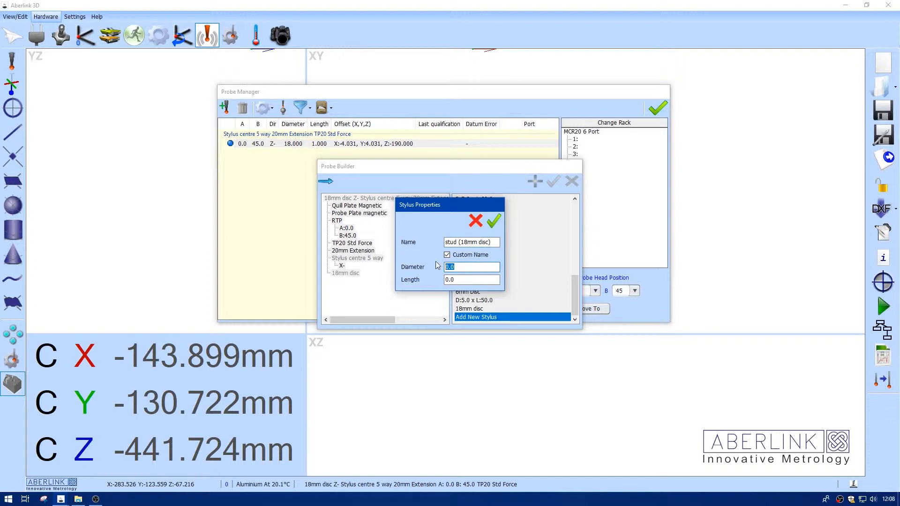
text(3)
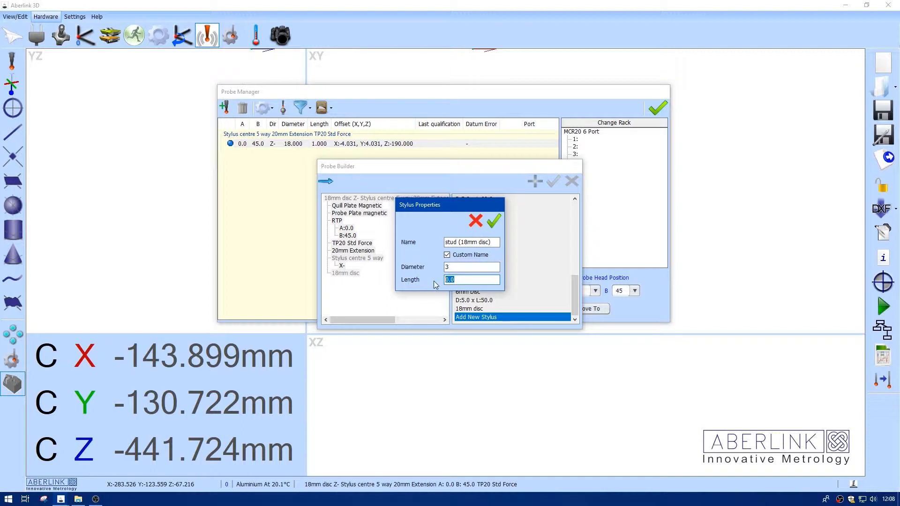
click(493, 220)
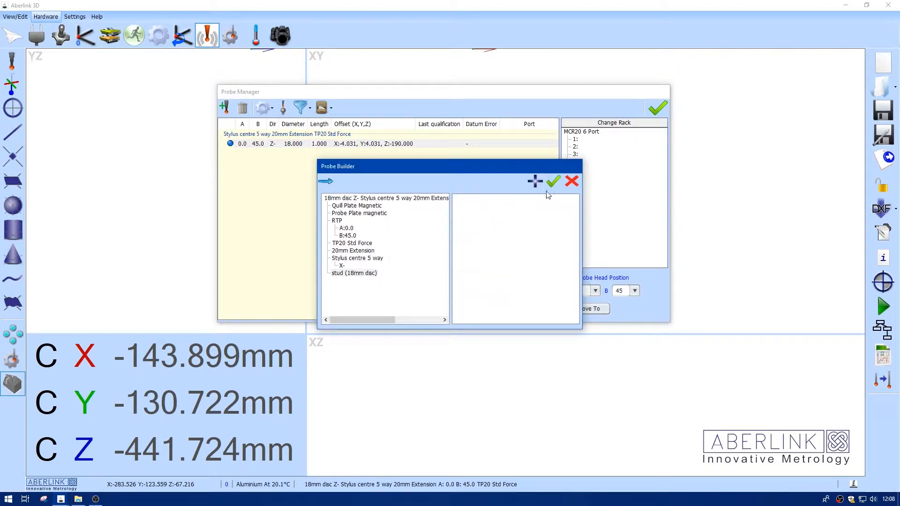
click(553, 181)
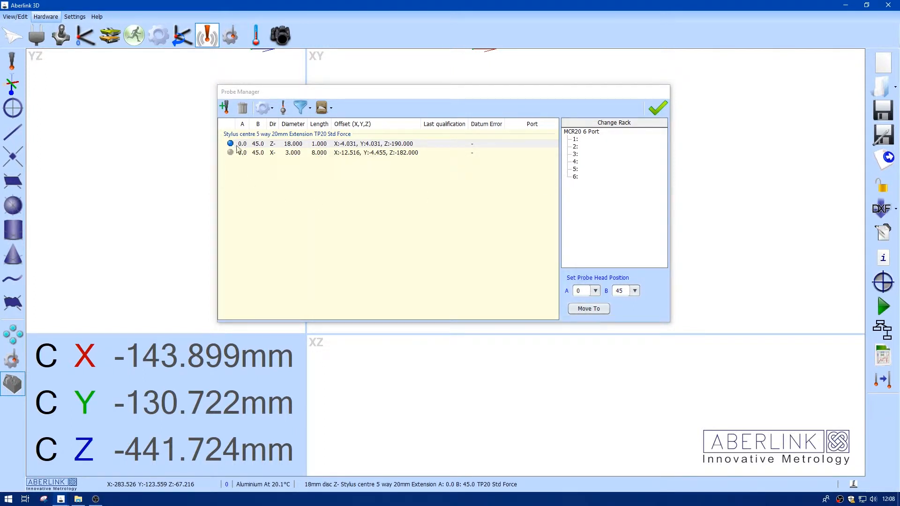
mouse_move(36, 35)
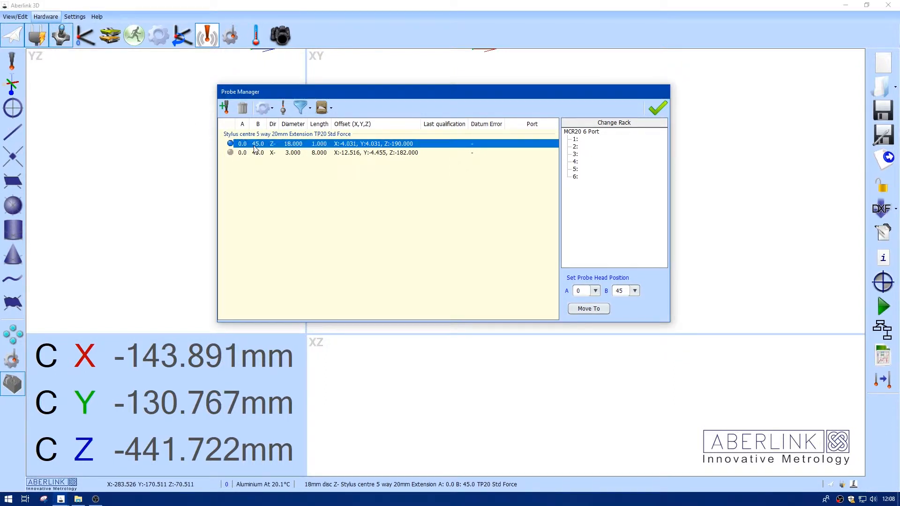
Datum the 18mm disc stylus from its Probe Details, giving measured diameter 18.041 and zero error.
right_click(258, 143)
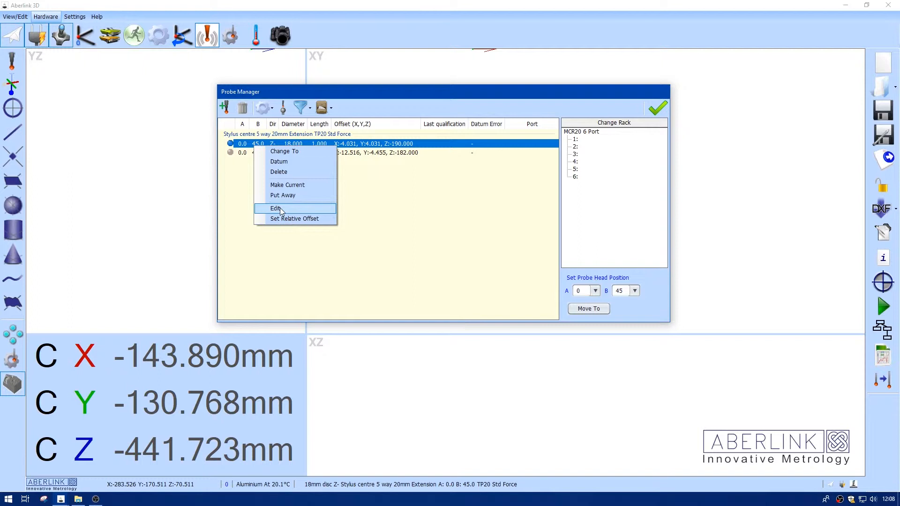
click(276, 208)
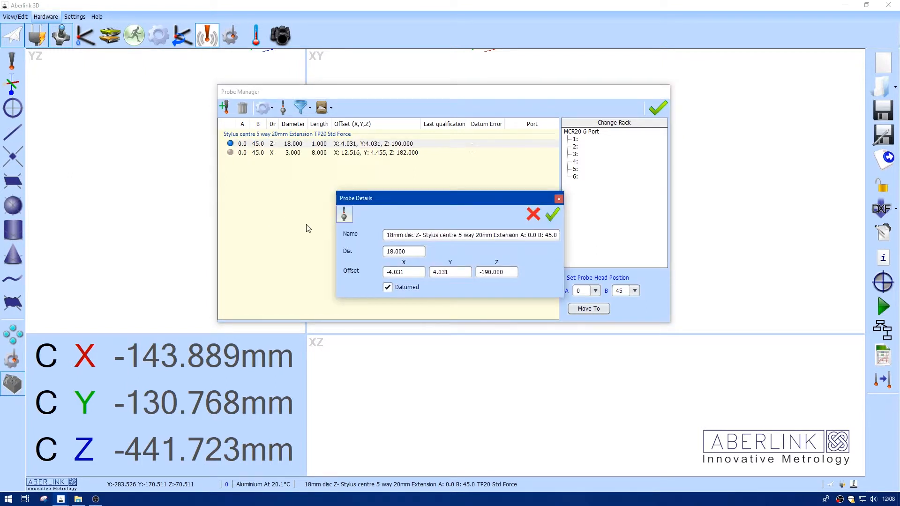
click(344, 214)
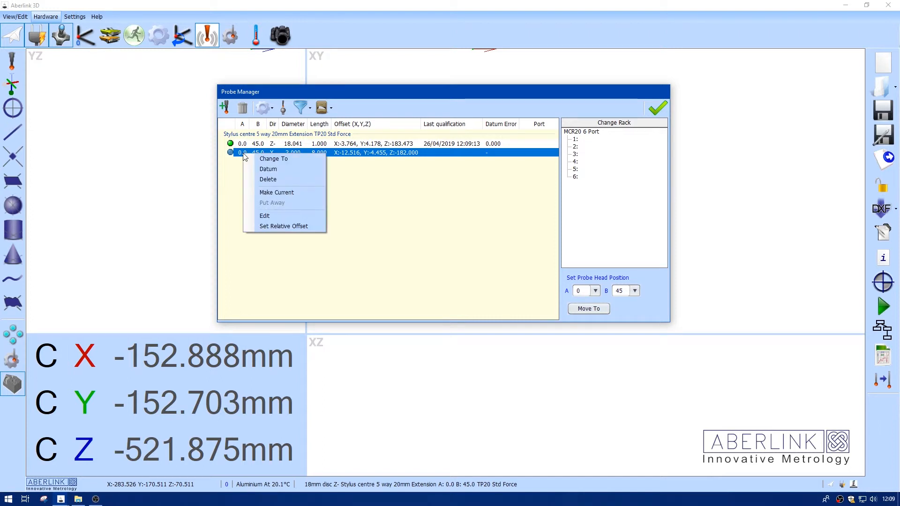
Datum the stud stylus from its Probe Details, measuring diameter 2.542 with error 0.004.
click(264, 216)
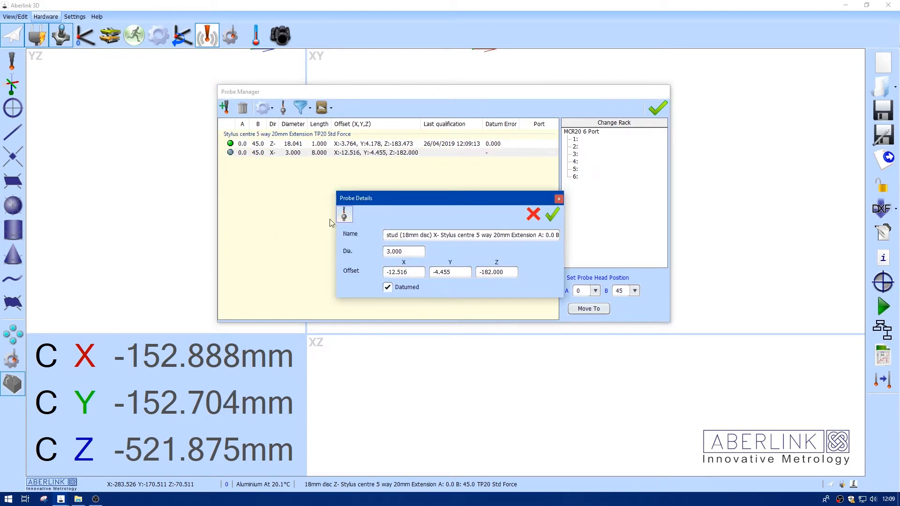
click(344, 215)
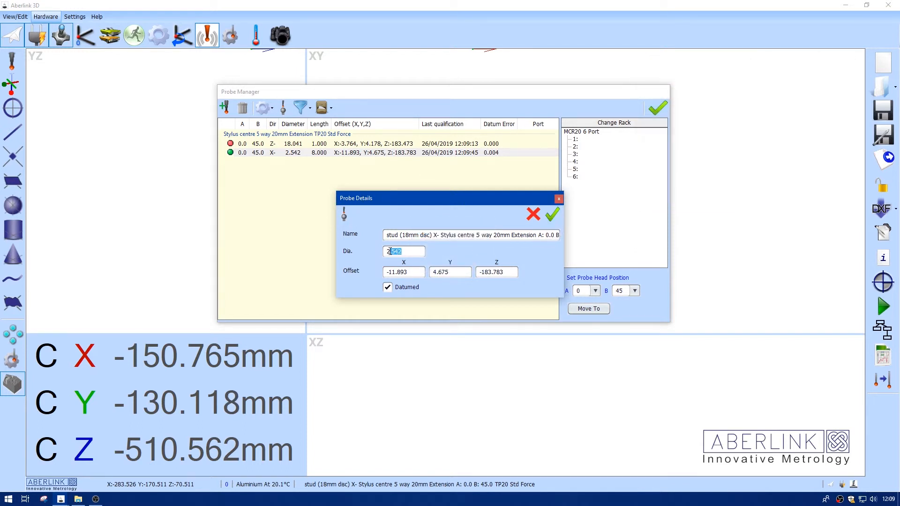
Correct the stud stylus diameter back to 3 and close the Probe Manager.
text(3)
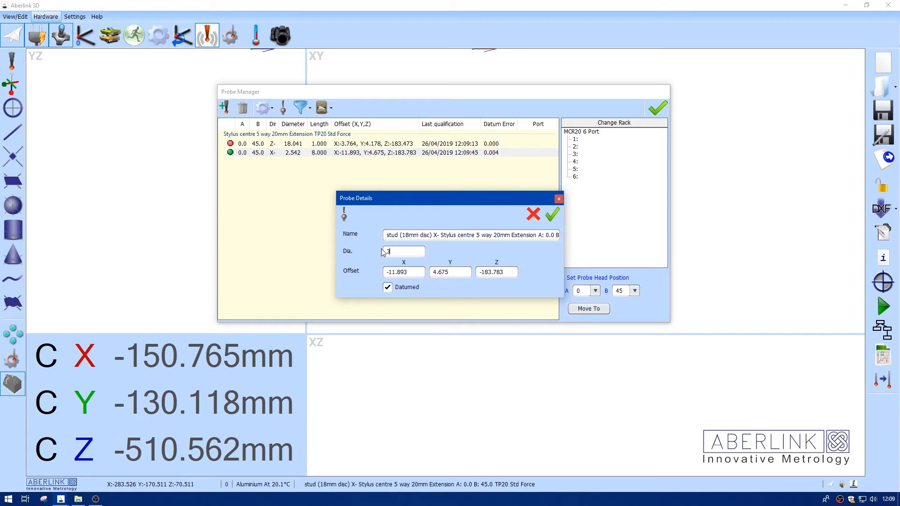
click(552, 214)
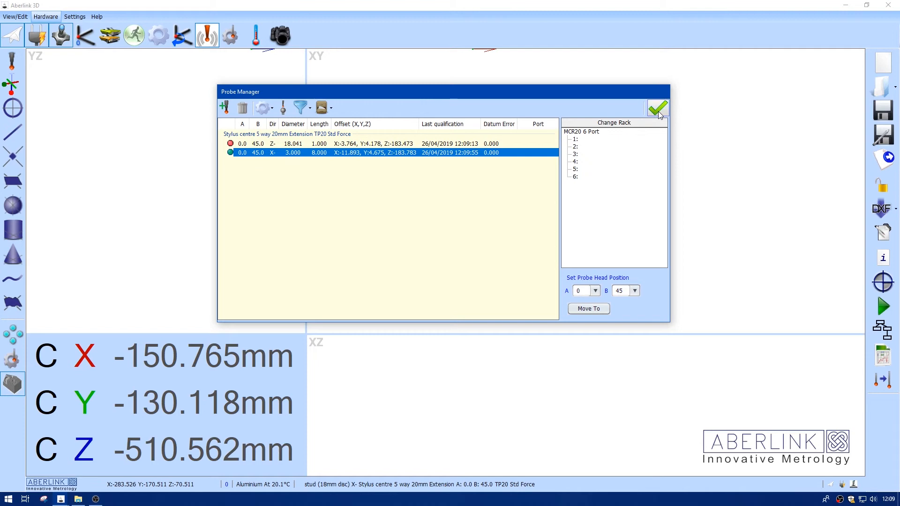
click(658, 109)
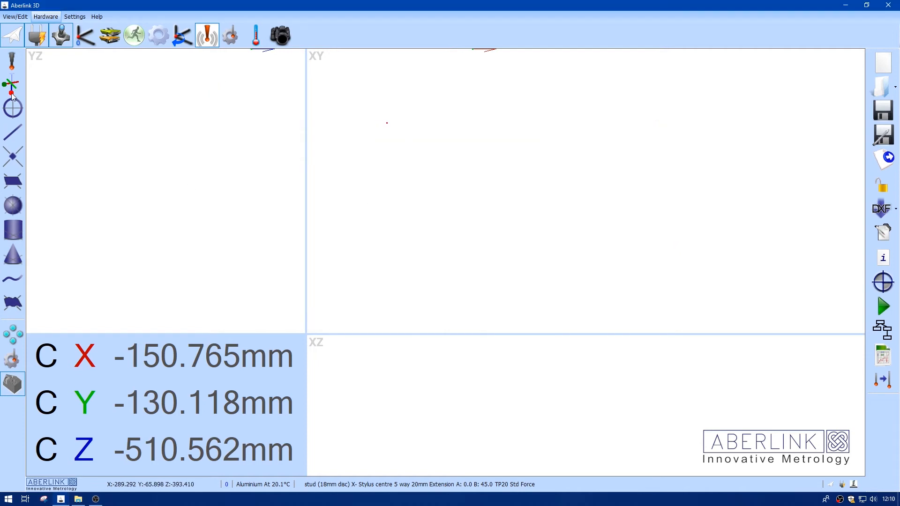